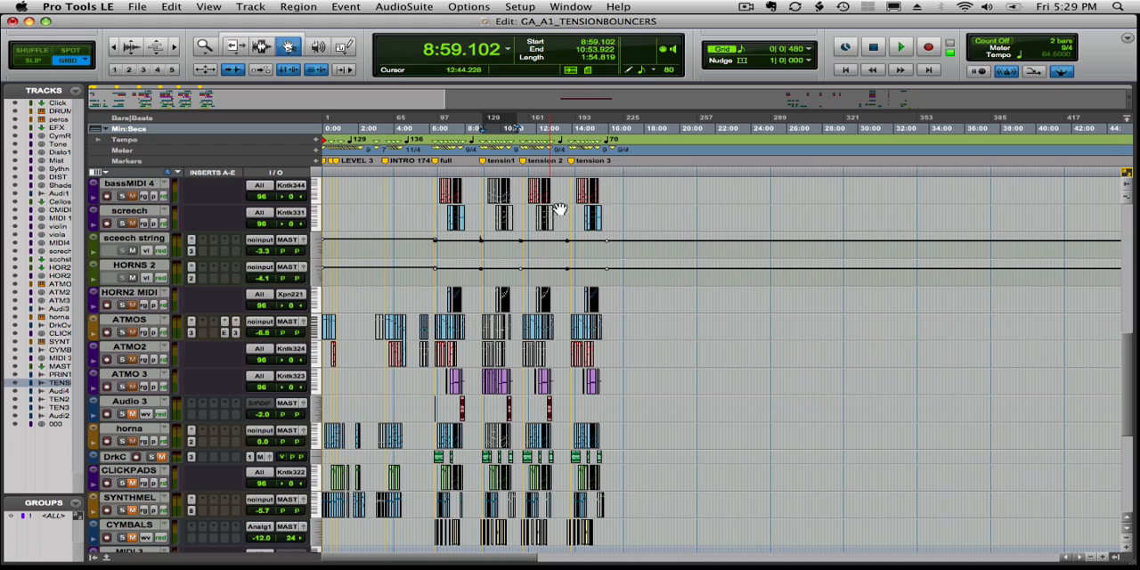
Scroll the Edit window and zoom so the TENSION_pad track and its region are visible.
{"action": "scroll", "scroll_direction": "up", "scroll_amount": 3}
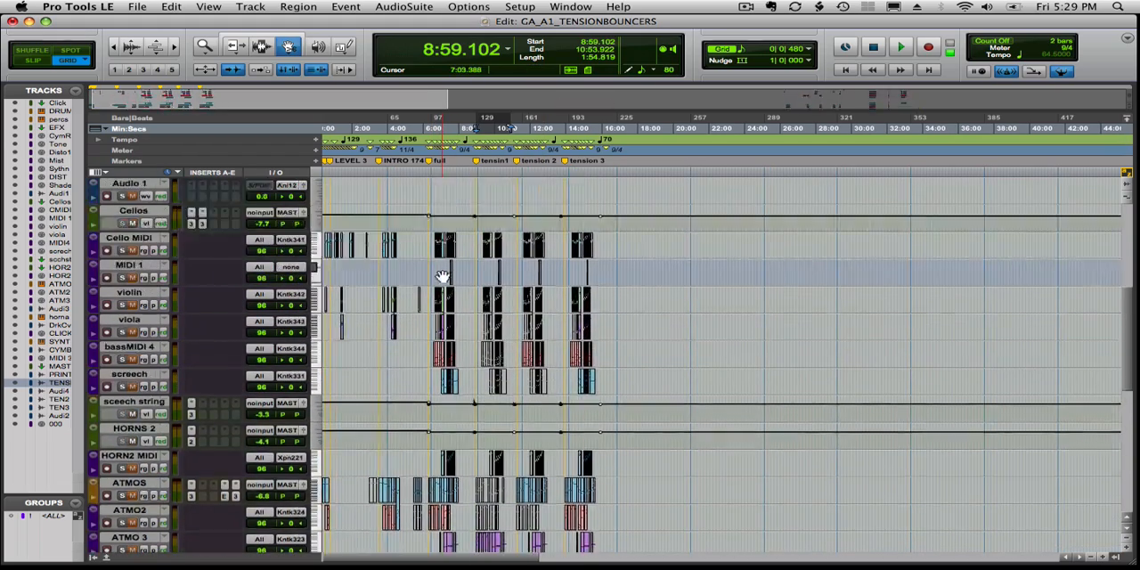
{"action": "key", "text": "cmd+]"}
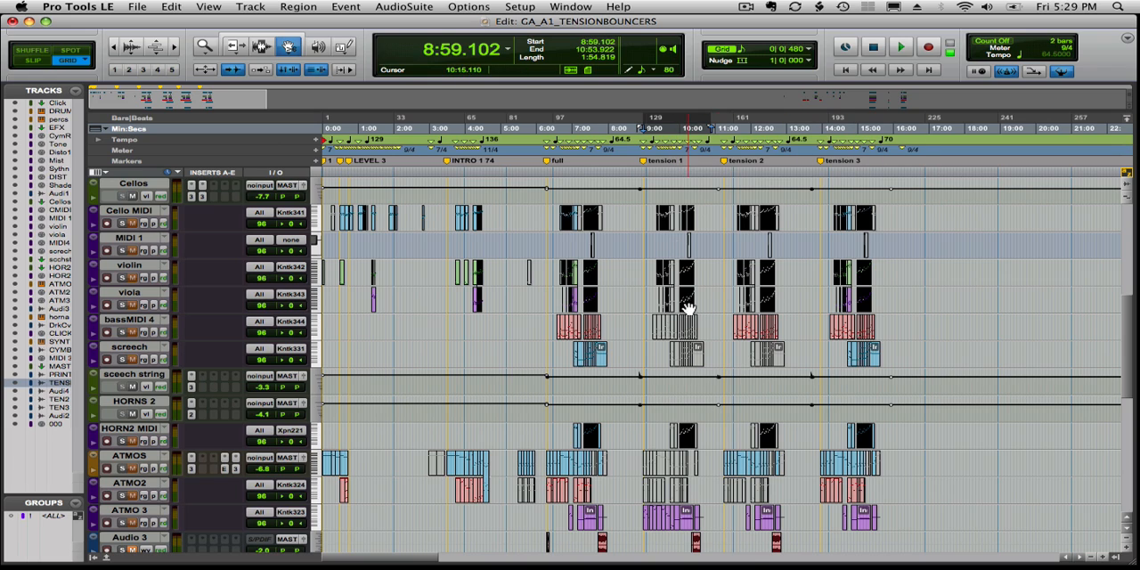
{"action": "scroll", "scroll_direction": "down", "scroll_amount": 3}
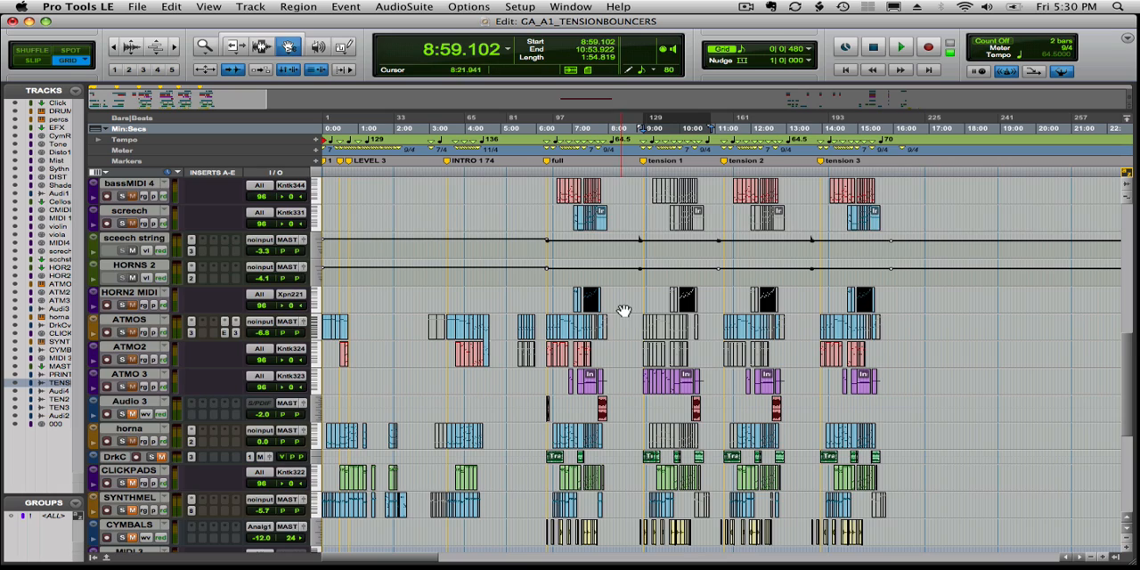
{"action": "scroll", "scroll_direction": "down", "scroll_amount": 3}
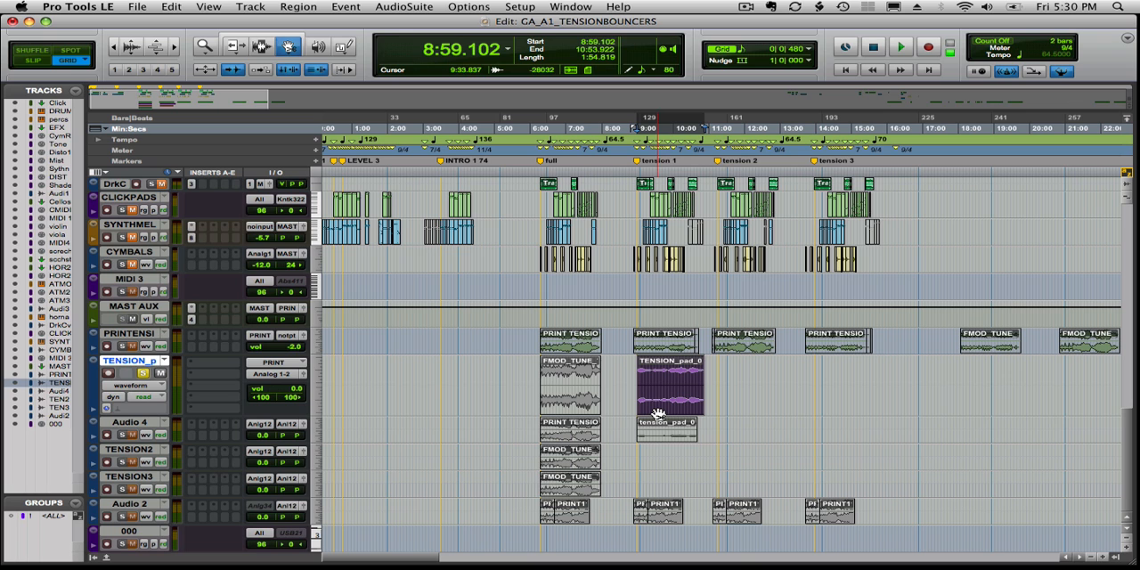
Zoom in on the TENSION_pad_01 region and start playback through the Tension 1 cue.
{"action": "key", "text": "cmd+]"}
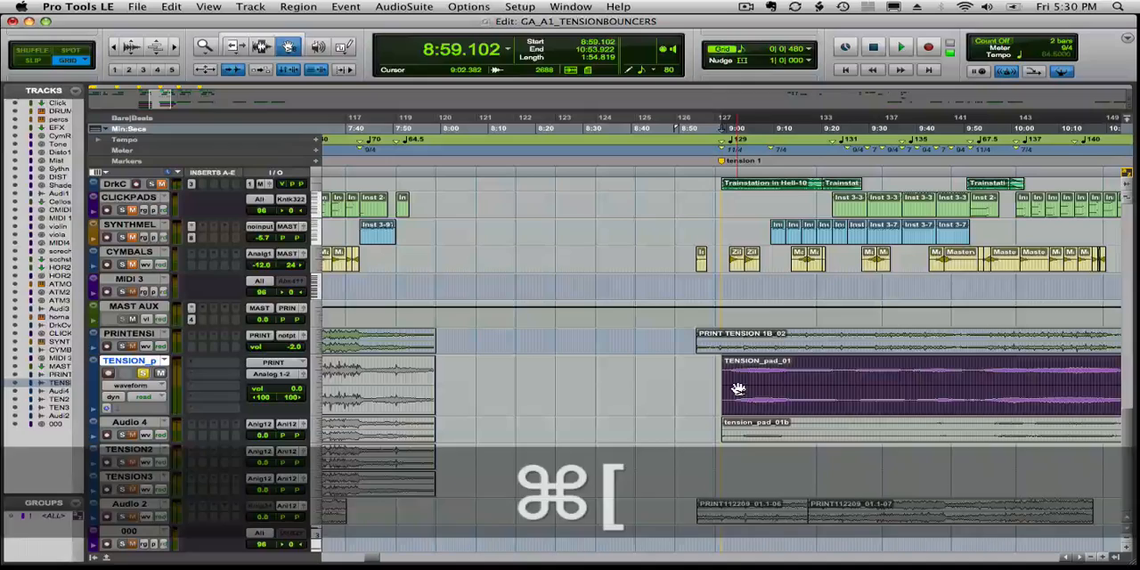
{"action": "key", "text": "f7"}
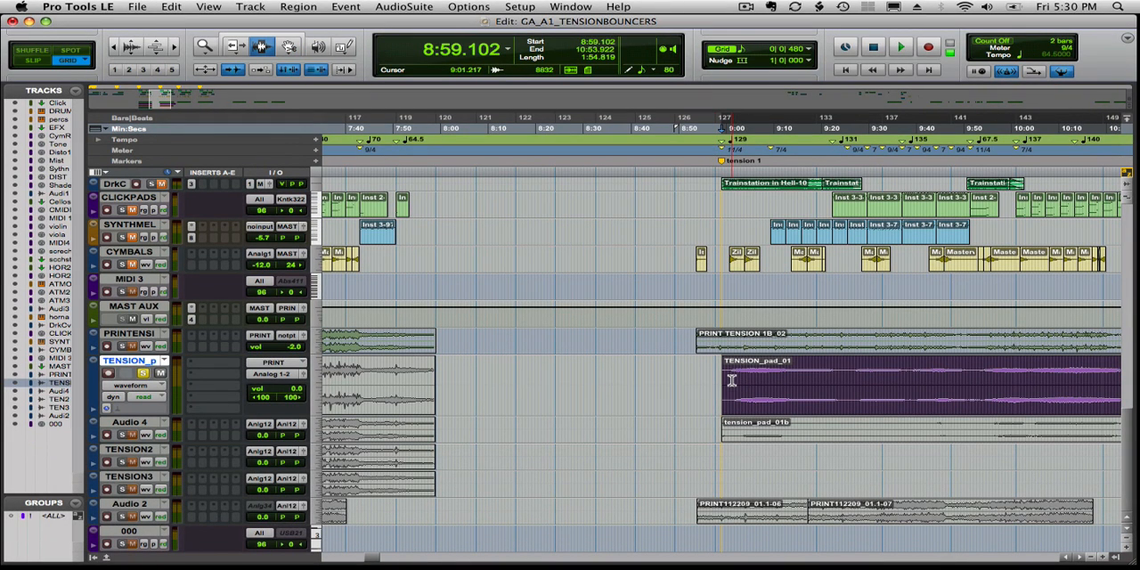
{"action": "key", "text": "cmd+]"}
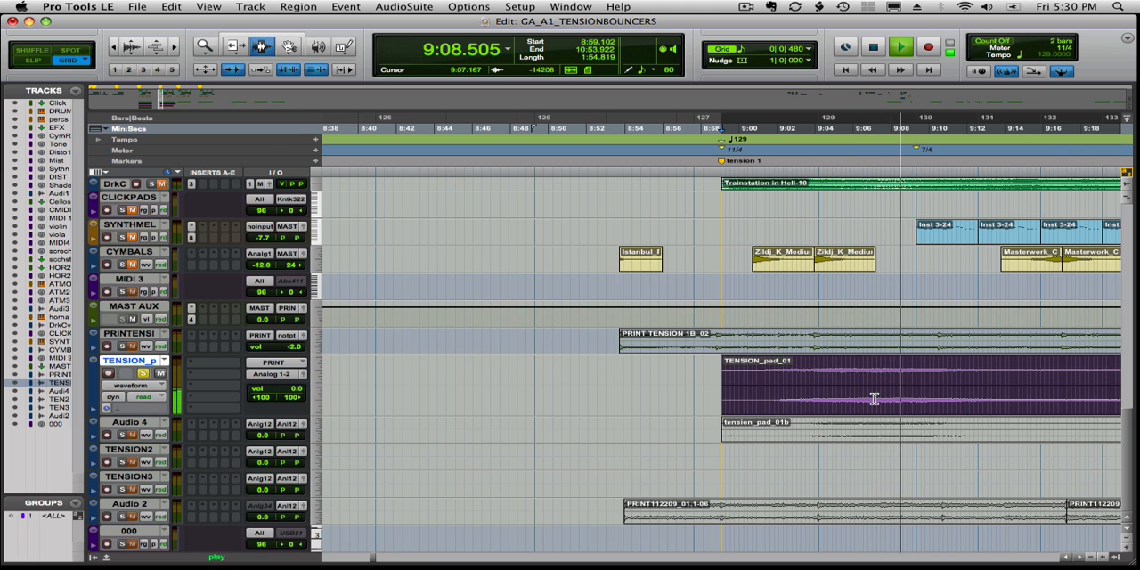
{"action": "key", "text": "cmd+["}
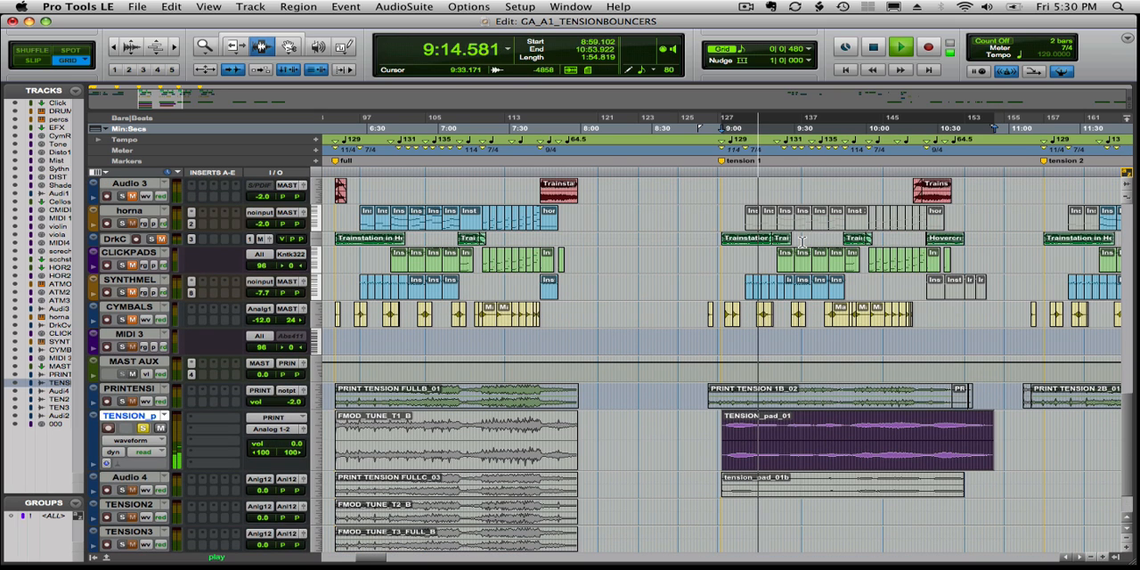
Stop playback and show the faded-out end of TENSION_pad_01 near Tension 2 with the Grabber.
{"action": "key", "text": "F8"}
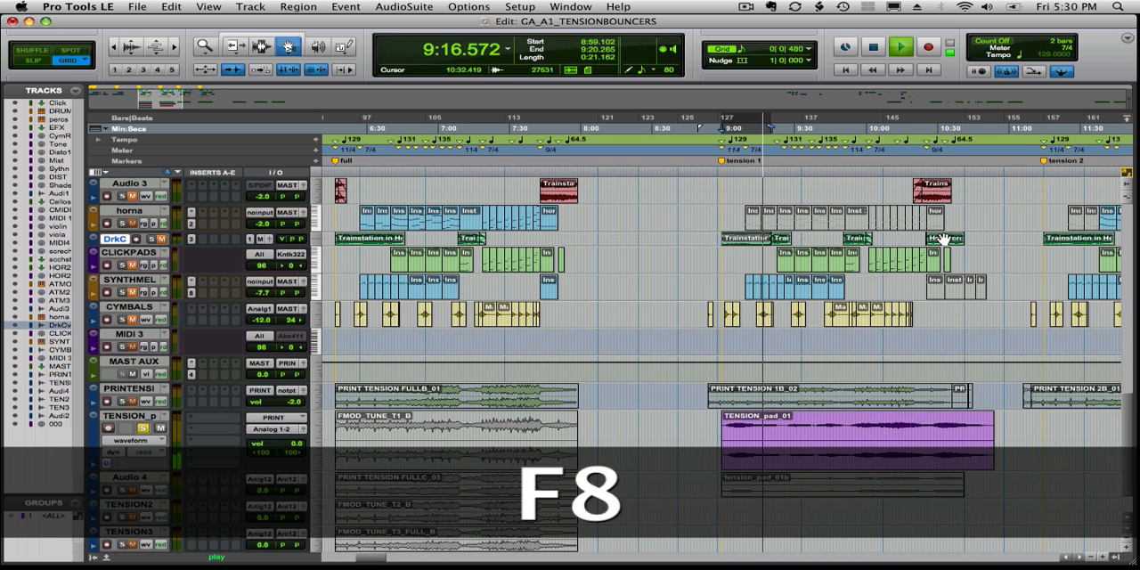
{"action": "key", "text": "f8"}
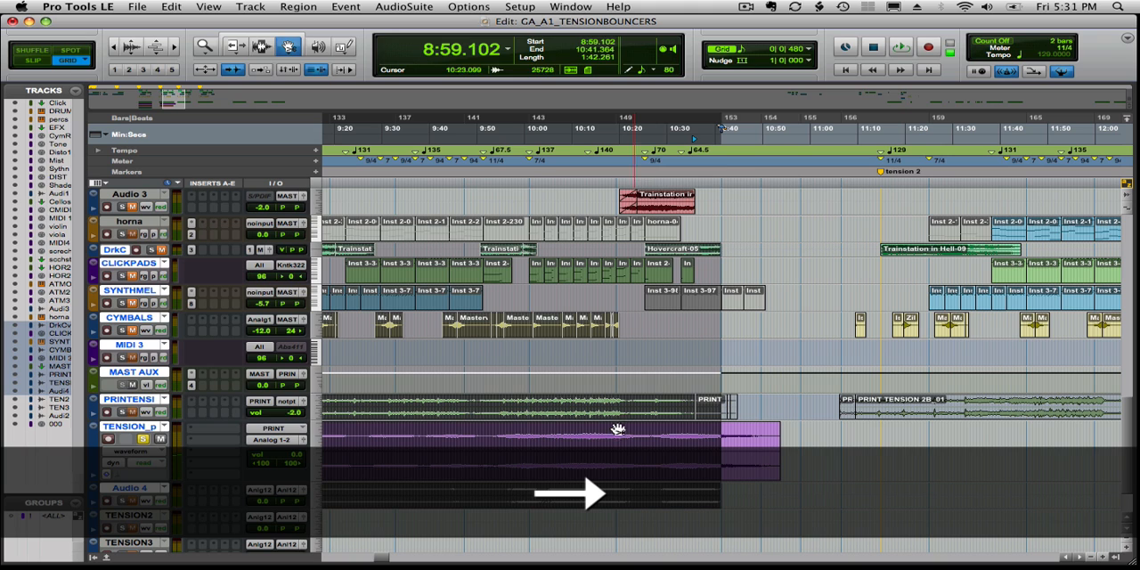
Zoom in on the pad's tail and place the play position inside it.
{"action": "key", "text": "f7"}
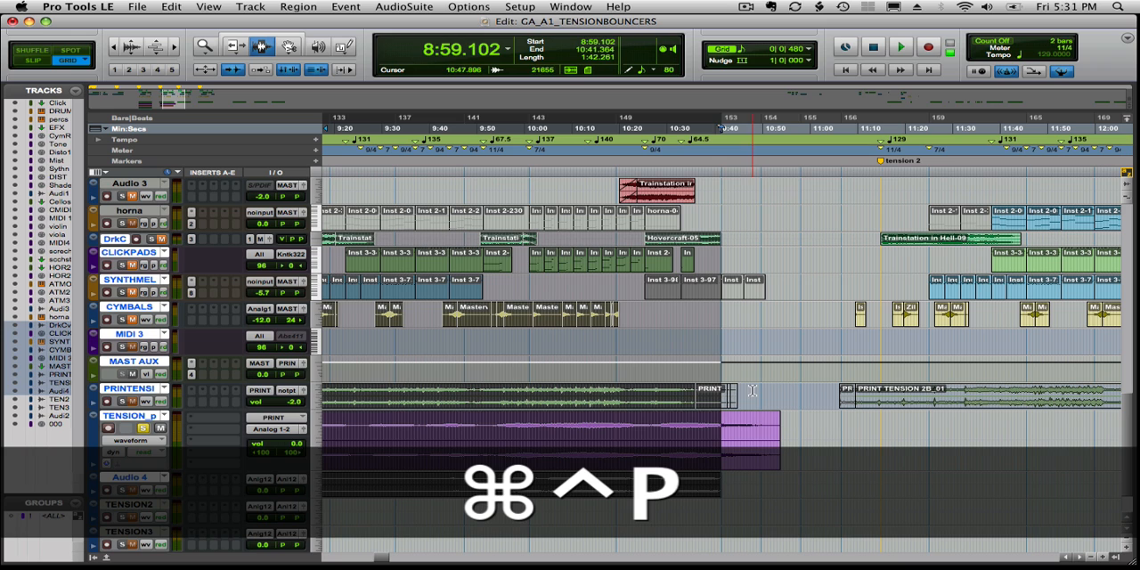
{"action": "key", "text": "cmd+]"}
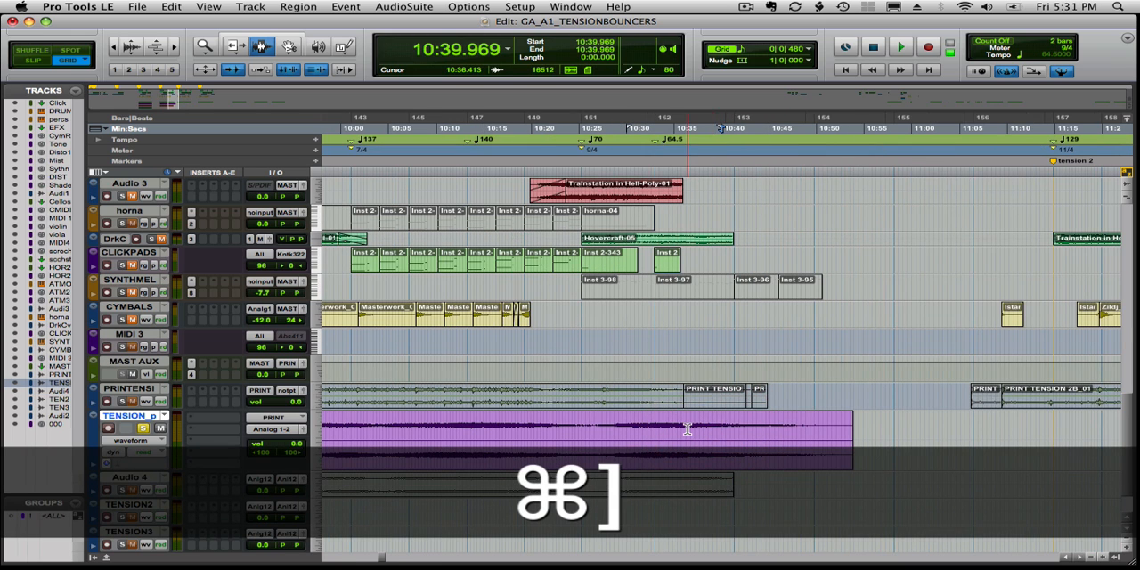
{"action": "left_click", "coordinate": [901, 46]}
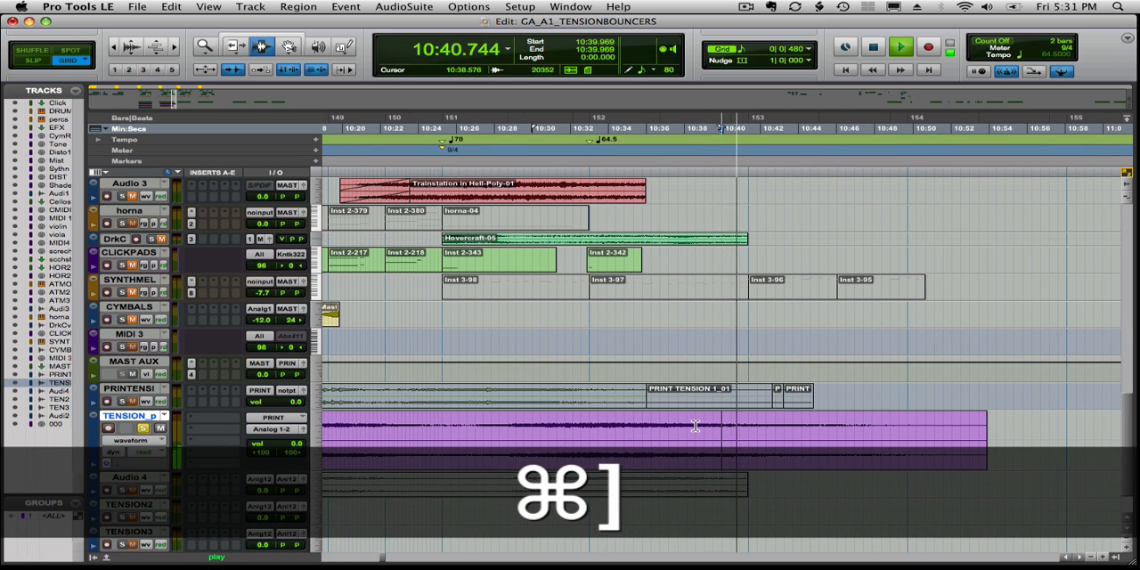
{"action": "key", "text": "cmd+]"}
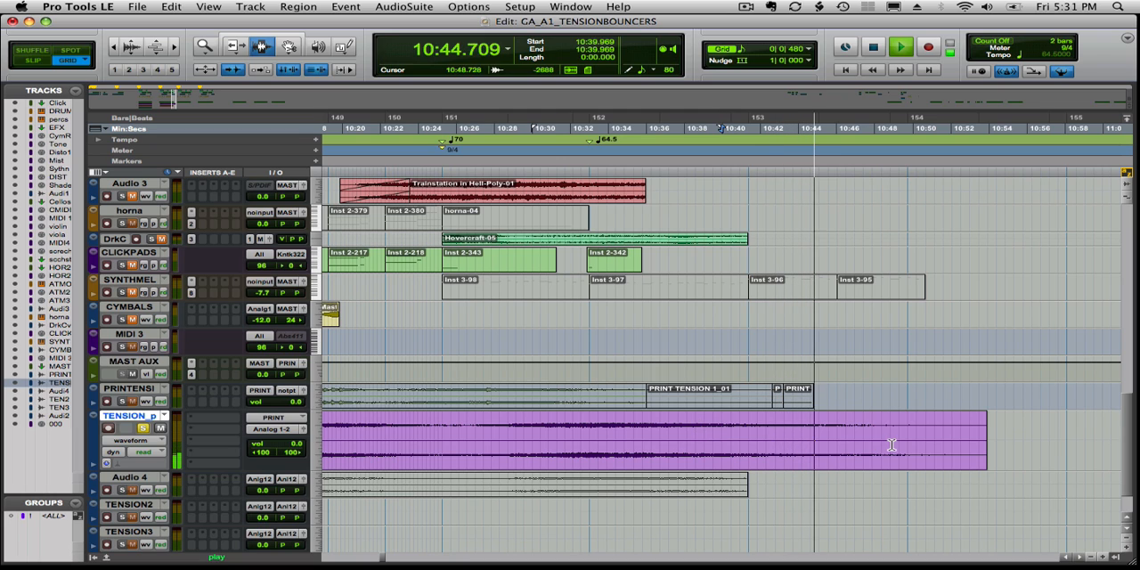
{"action": "mouse_move", "coordinate": [806, 453]}
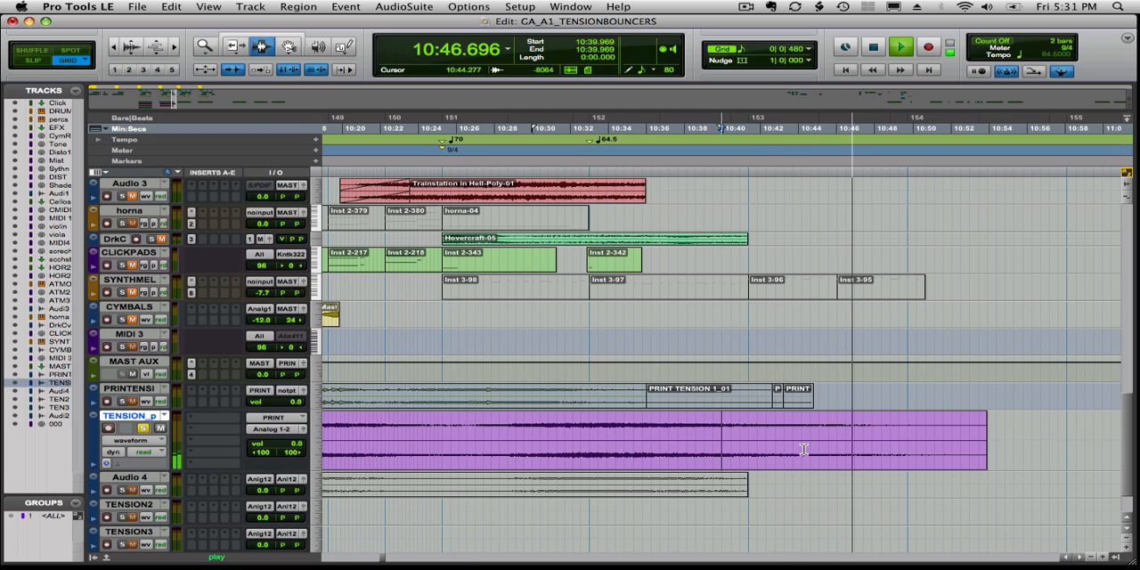
Select from the fade start to the region end and separate the tail as its own region.
{"action": "left_click", "coordinate": [748, 424]}
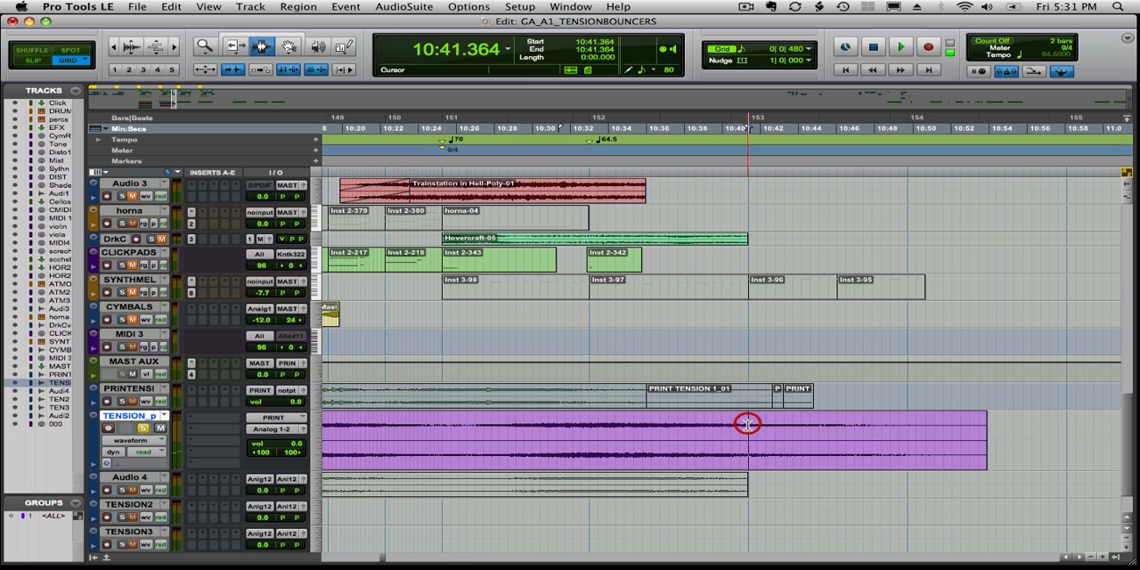
{"action": "left_click_drag", "start_coordinate": [748, 437], "coordinate": [858, 437]}
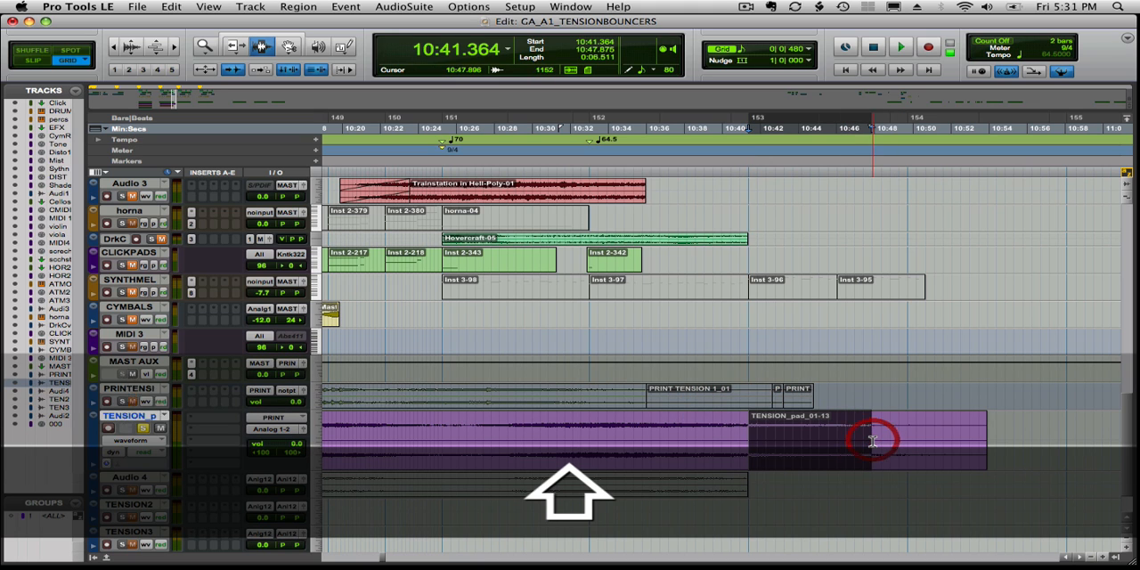
{"action": "key", "text": "cmd+["}
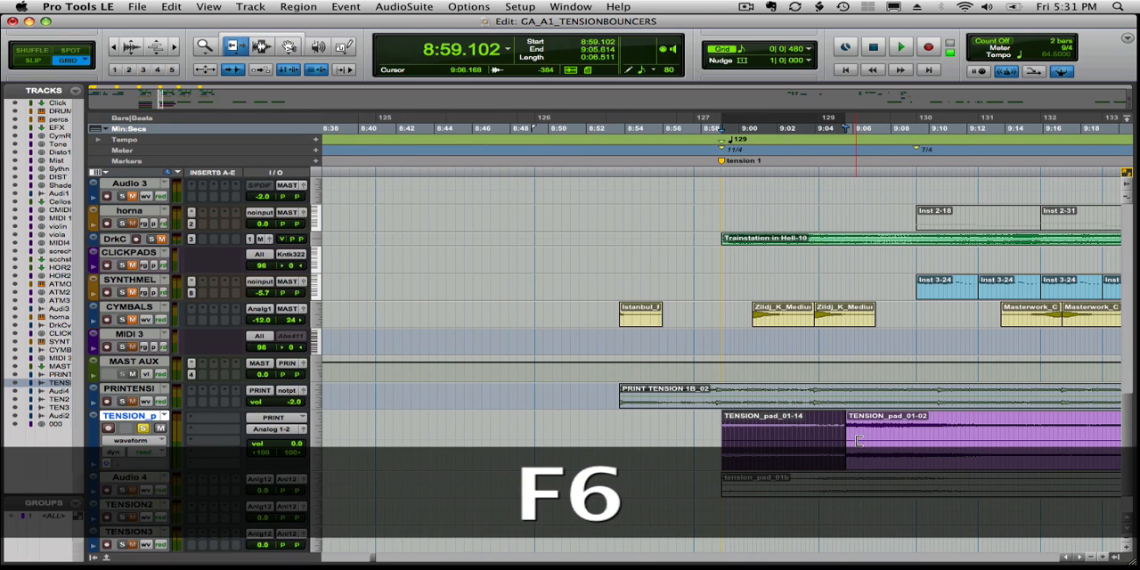
Create an Equal Power crossfade across the join between the moved tail and the pad.
{"action": "key", "text": "f7"}
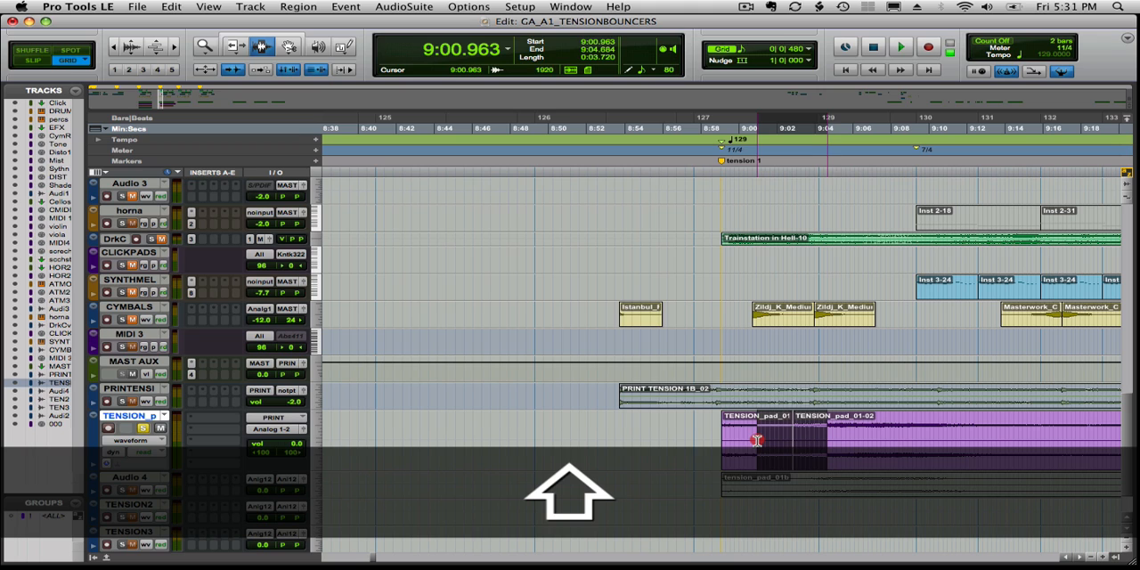
{"action": "key", "text": "cmd+f"}
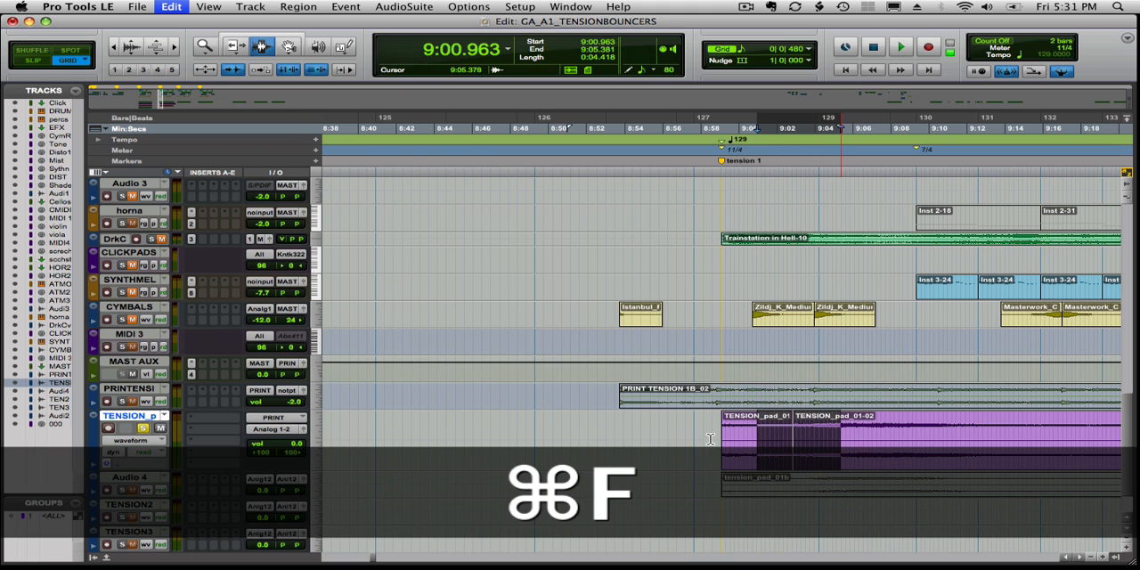
{"action": "key", "text": "cmd+f"}
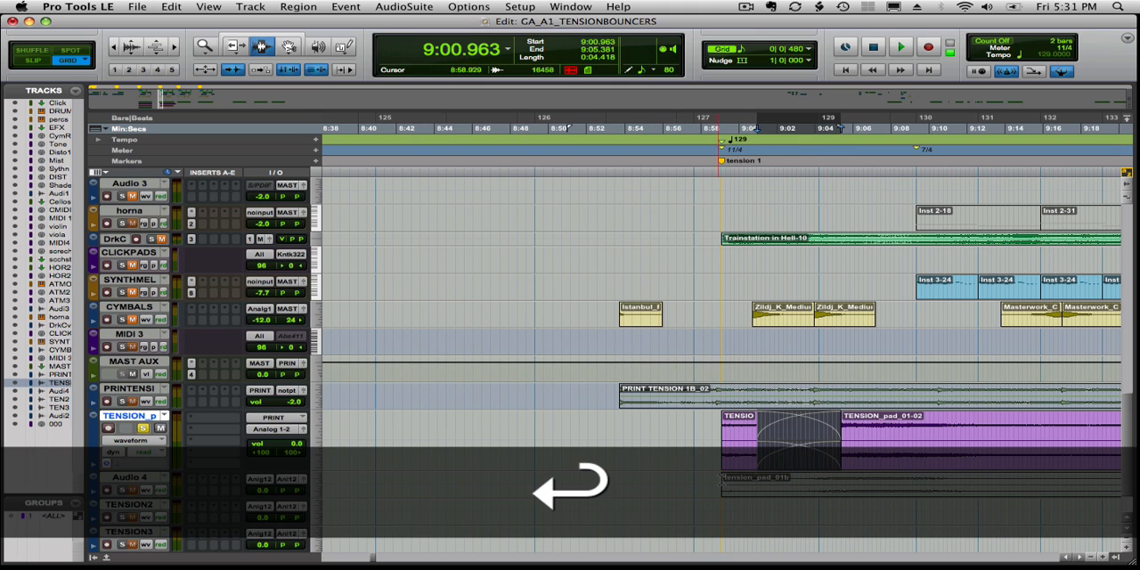
{"action": "left_click", "coordinate": [901, 46]}
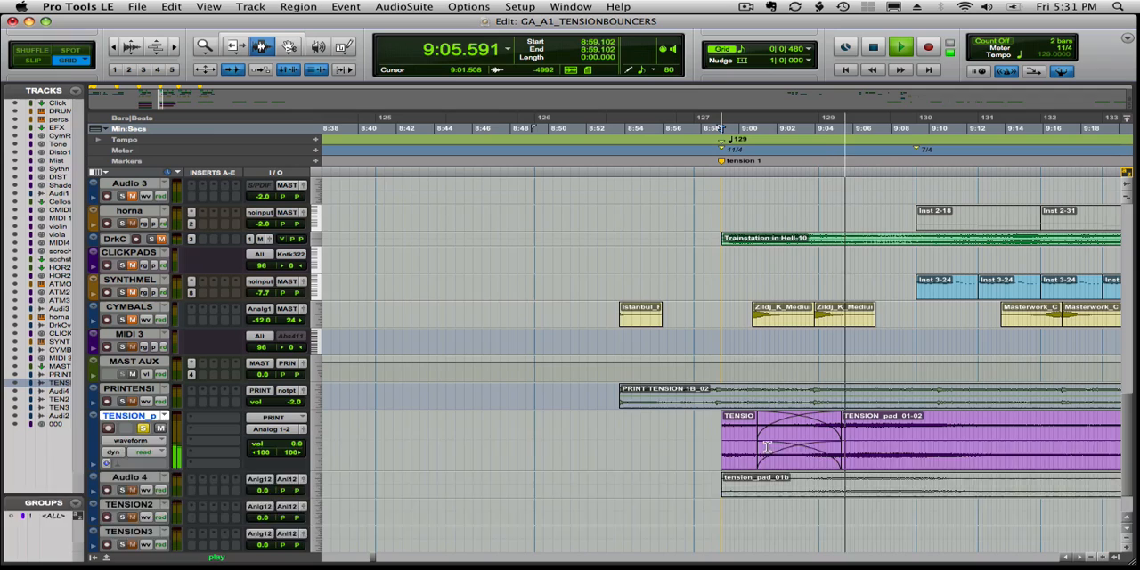
{"action": "key", "text": "cmd+["}
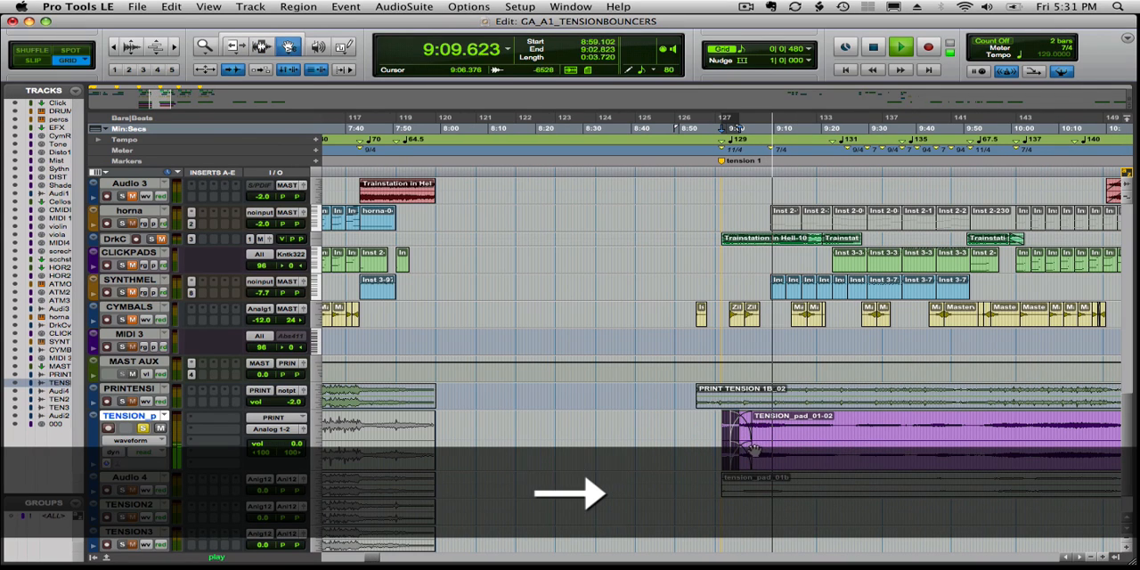
Play the pad past the Tension 1 cue from a ruler start point and zoom in on the join.
{"action": "key", "text": "cmd+["}
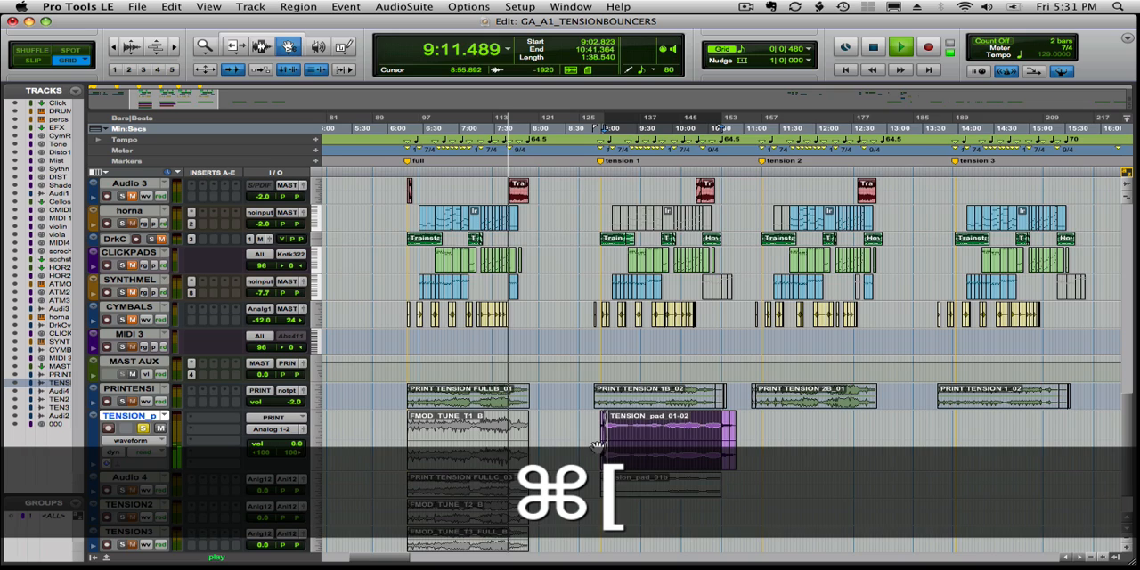
{"action": "key", "text": "cmd+]"}
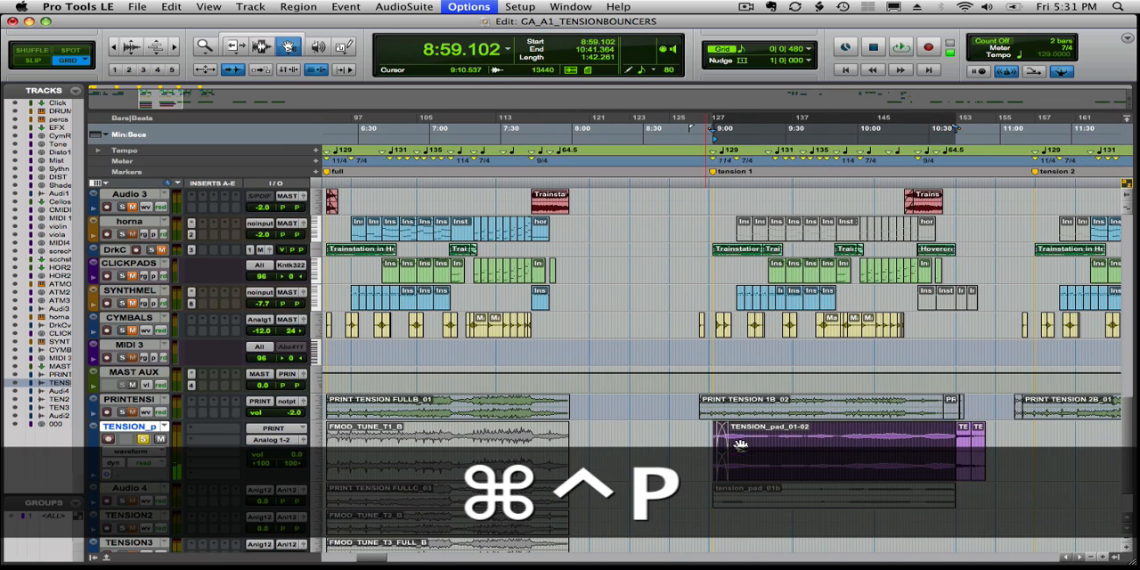
{"action": "key", "text": "space"}
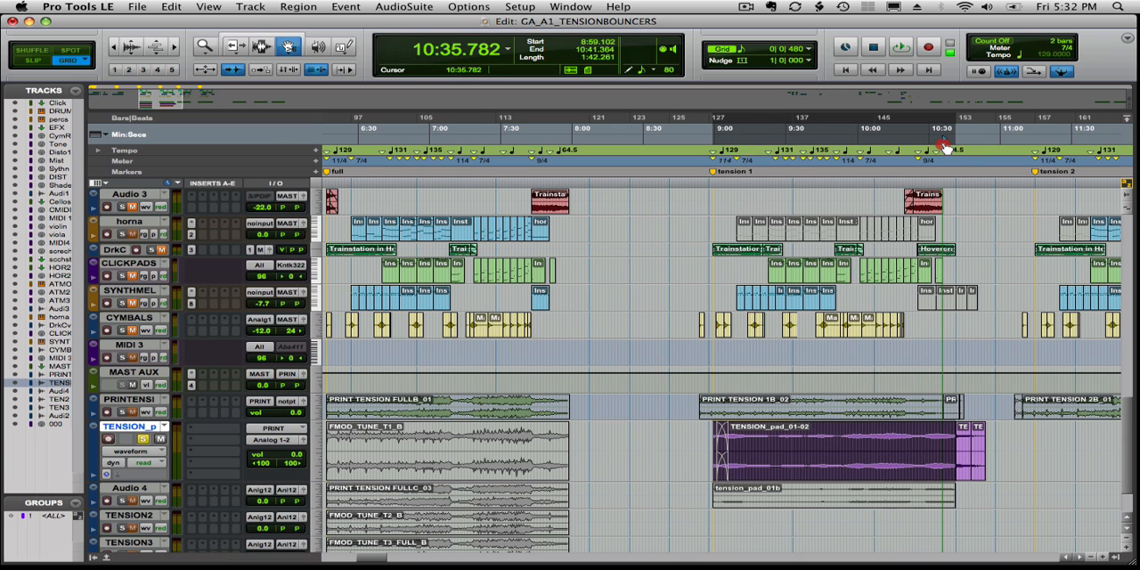
{"action": "left_click", "coordinate": [899, 47]}
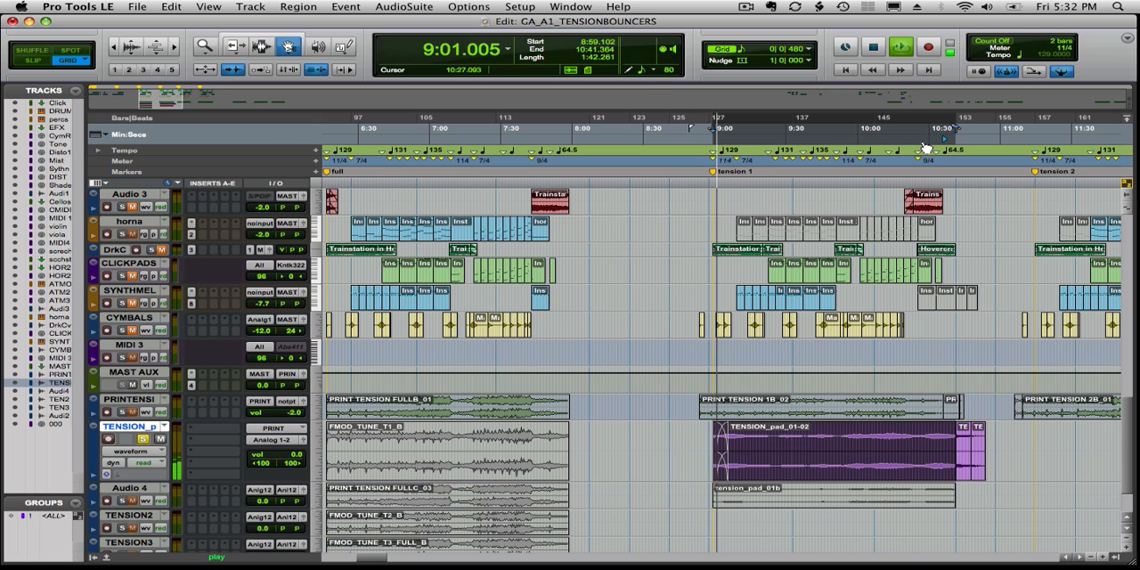
{"action": "key", "text": "cmd+]"}
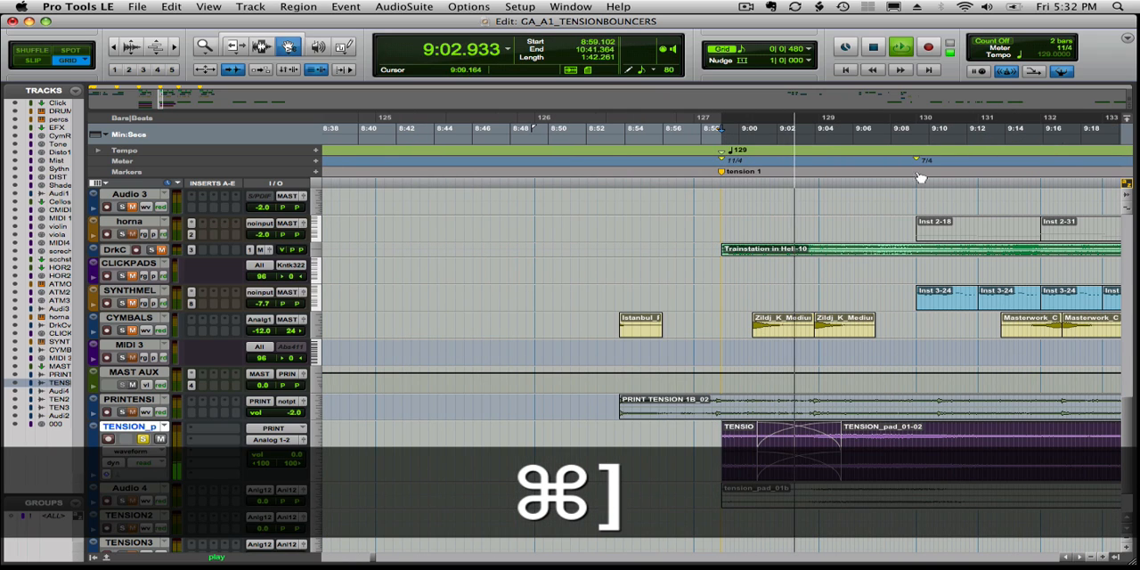